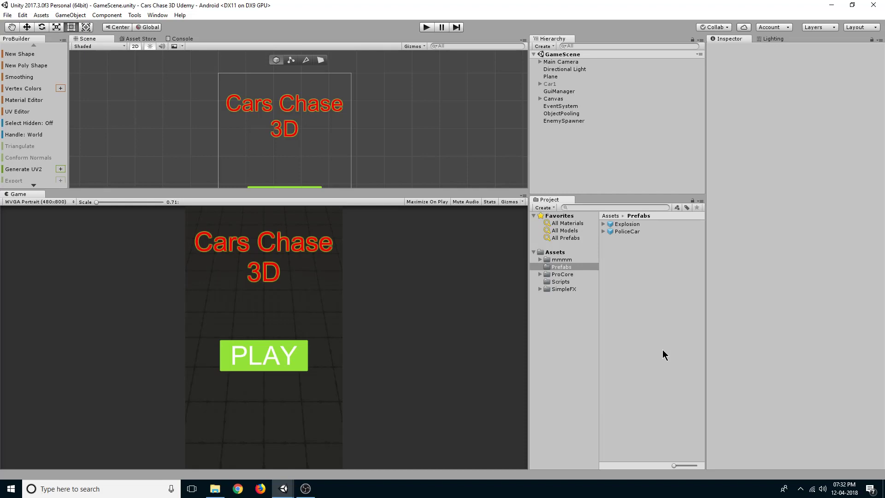
mouse_move(649, 350)
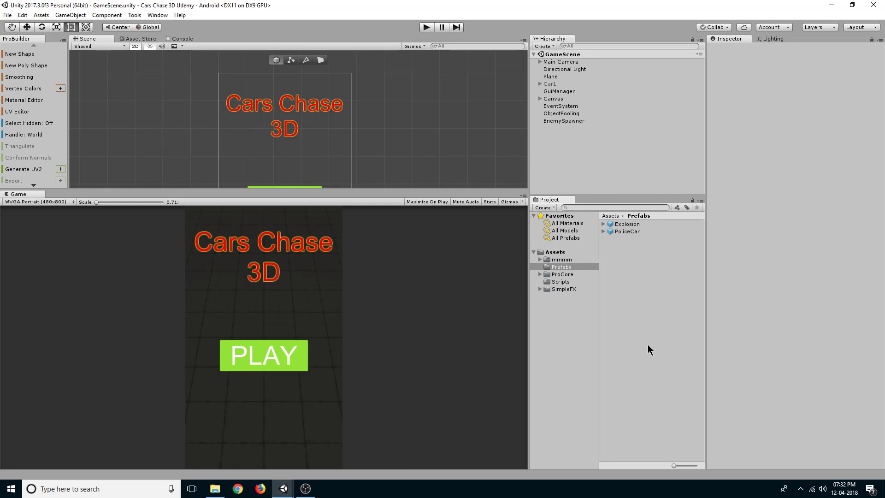
mouse_move(681, 342)
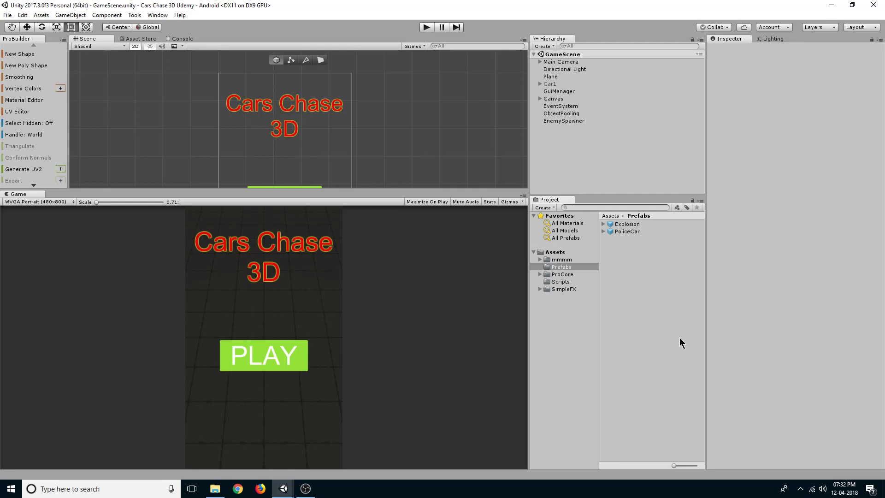
Create an Assets folder named 'Sound' for the burning, explosion and siren clips, and open it.
click(554, 252)
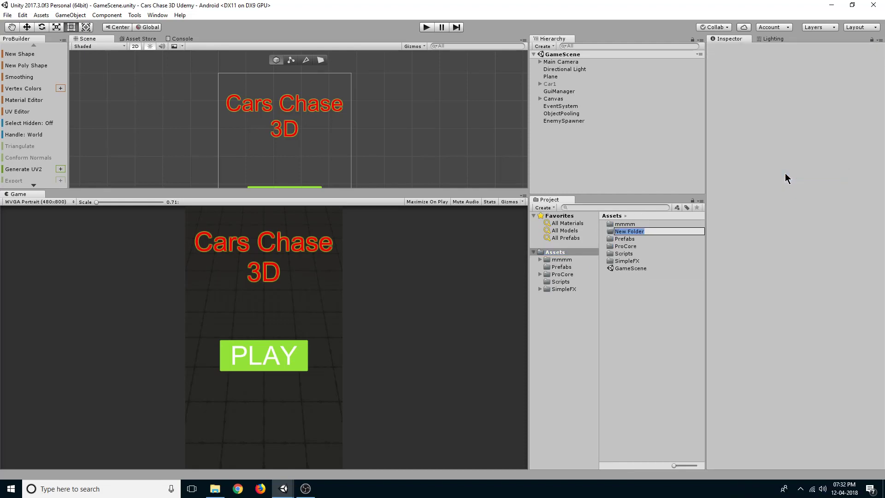
text(Sound)
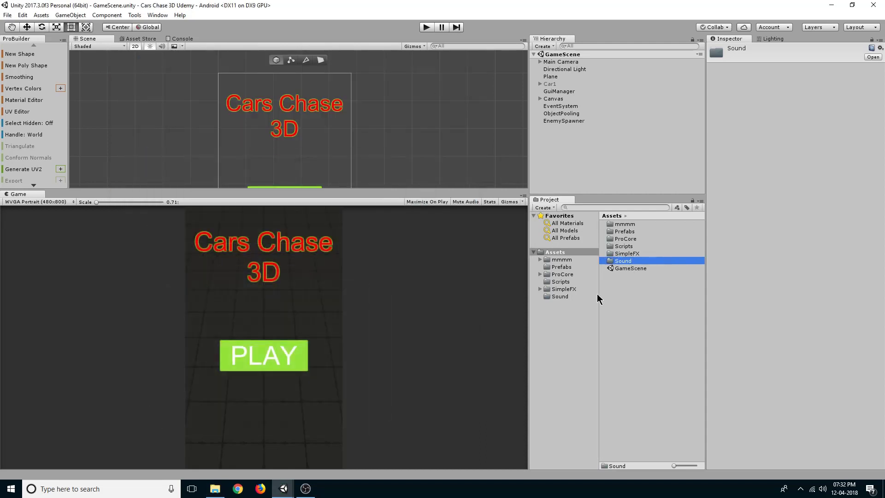
double_click(623, 260)
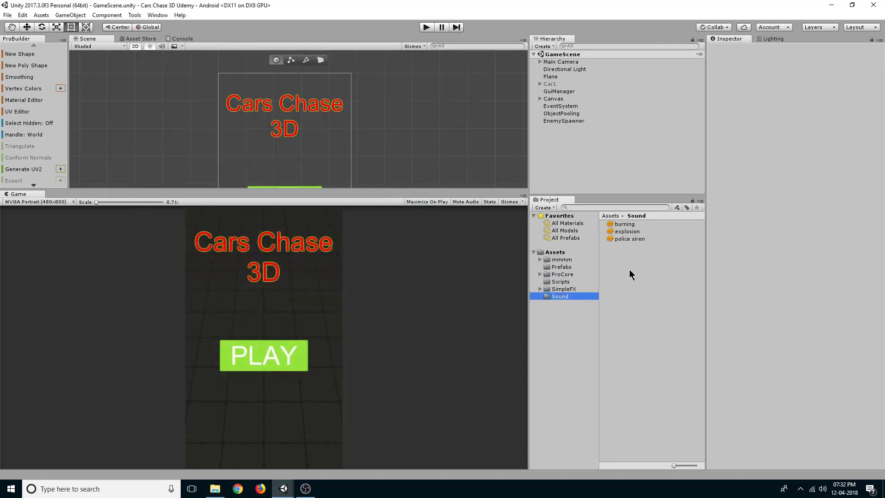
click(624, 223)
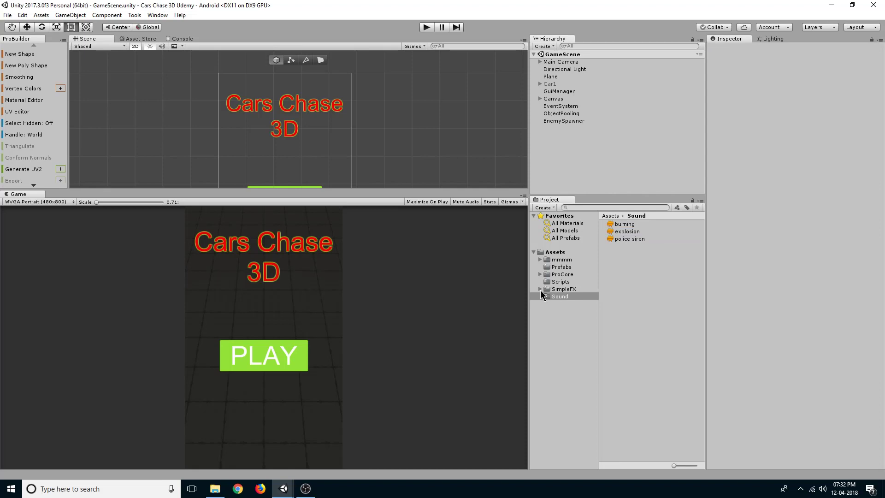
Select the Explosion prefab in Prefabs, add an Audio Source, then reopen the Sound folder.
click(561, 266)
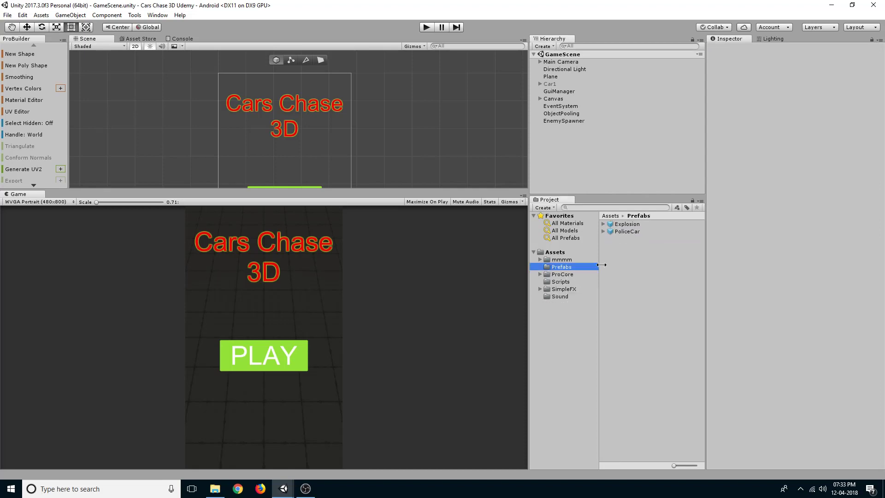
click(626, 223)
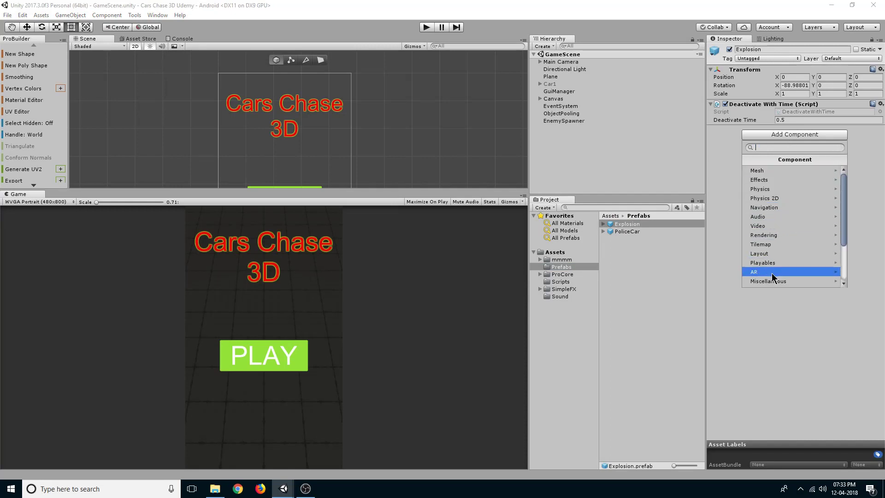
mouse_move(782, 206)
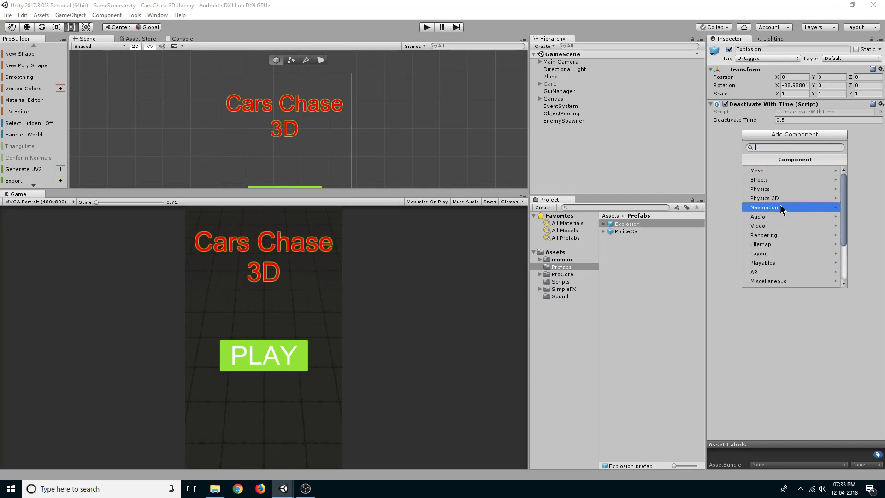
mouse_move(758, 216)
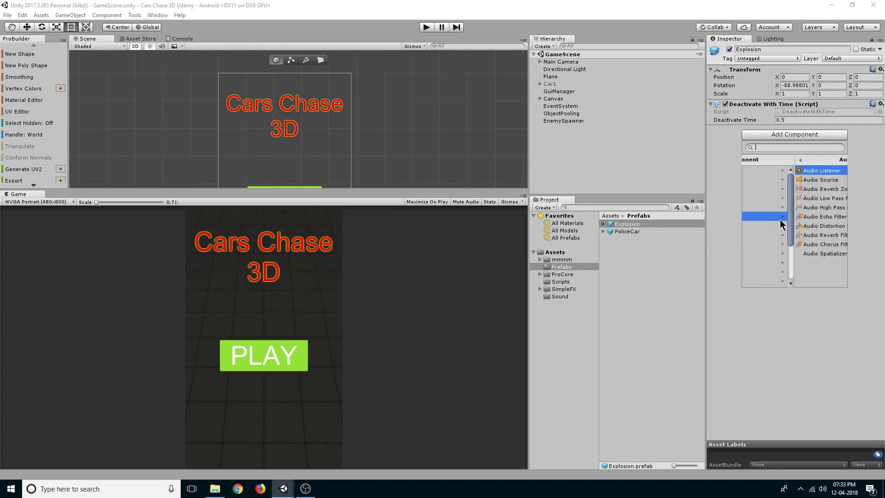
click(820, 179)
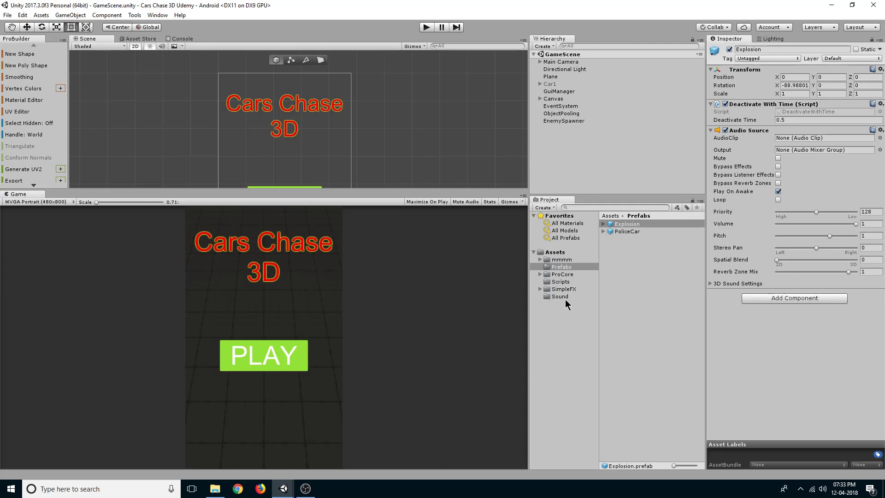
click(559, 296)
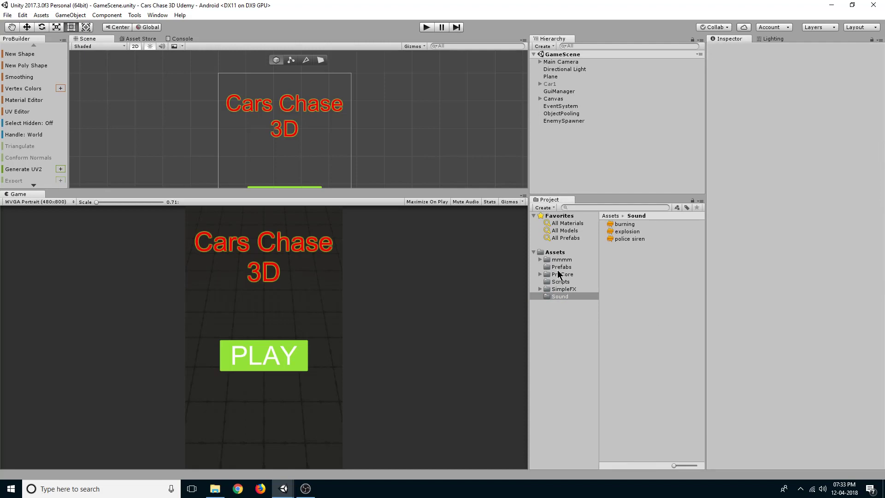
Expand the police car's FX children and select both FX_Smoke and FX_Fire.
click(561, 266)
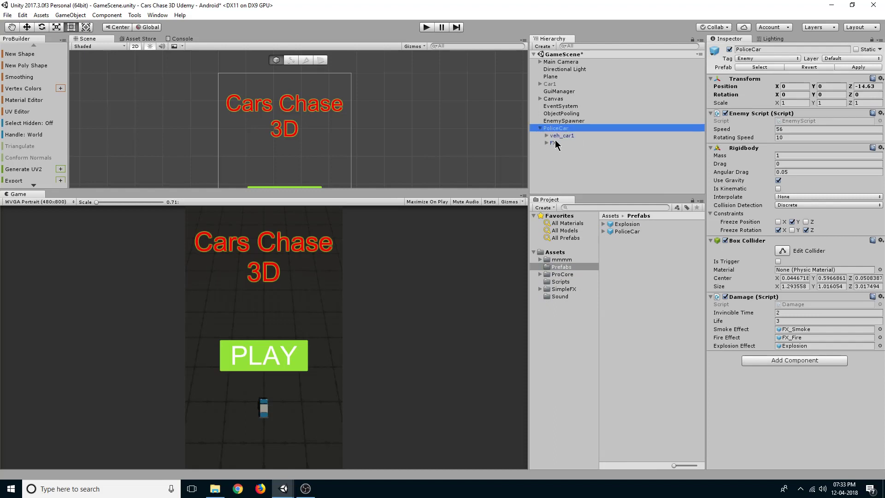
click(546, 143)
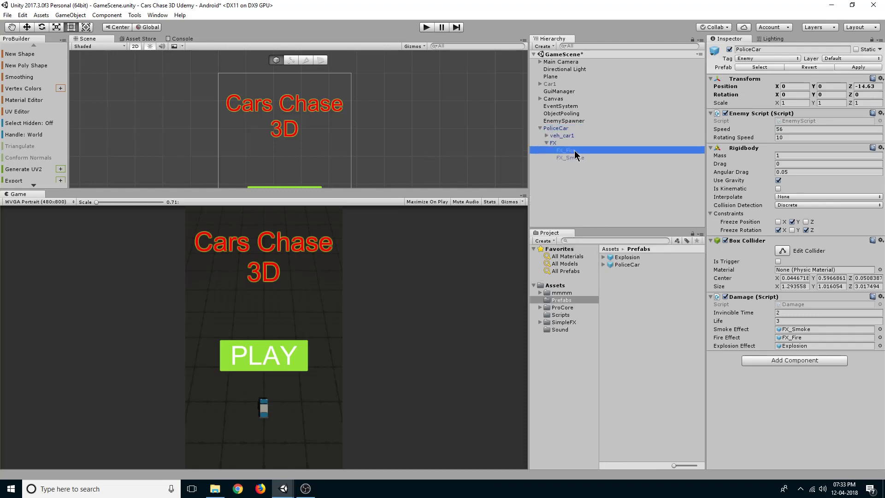
click(571, 157)
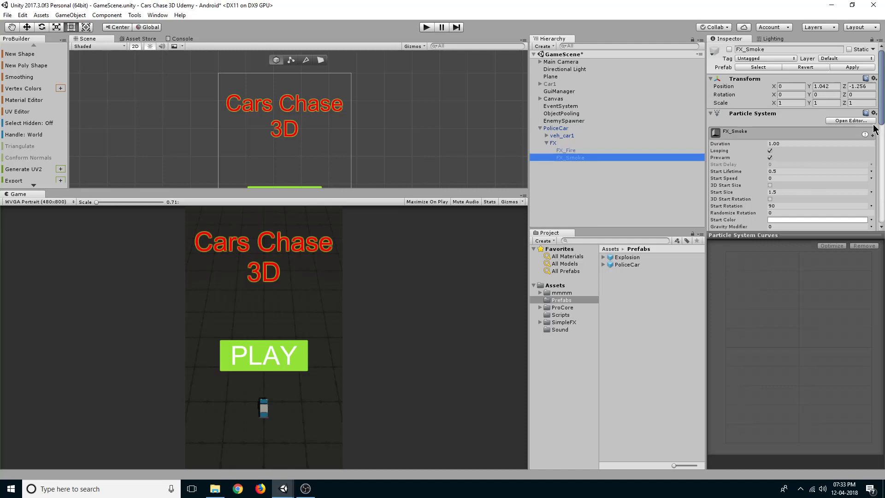
click(570, 158)
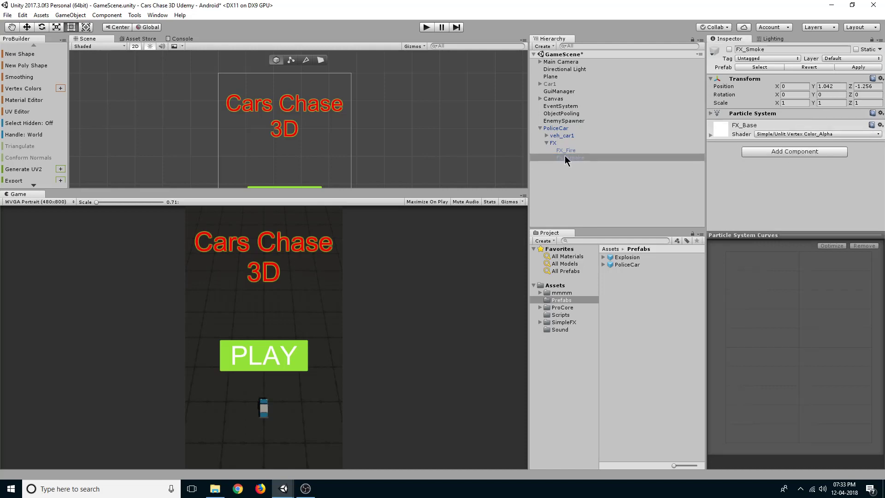
click(565, 150)
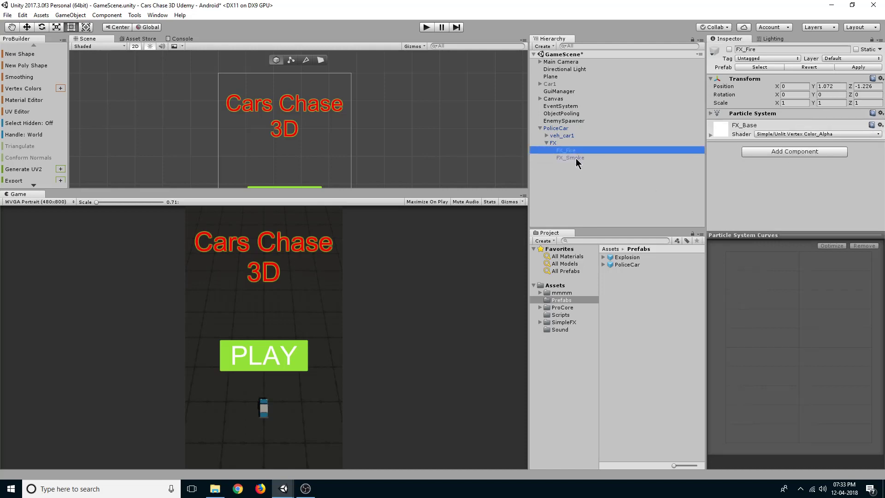
Add a looping Audio Source to FX_Fire and FX_Smoke, then show the Sound clips for 'burning'.
click(793, 151)
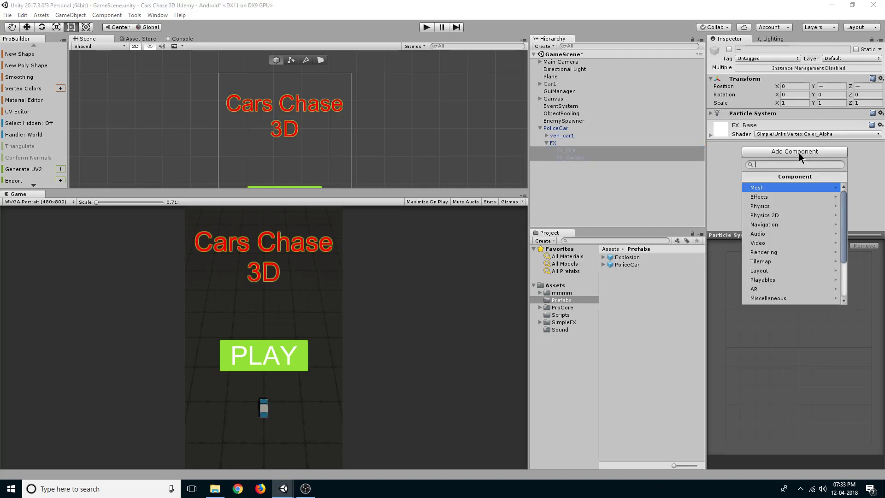
mouse_move(757, 233)
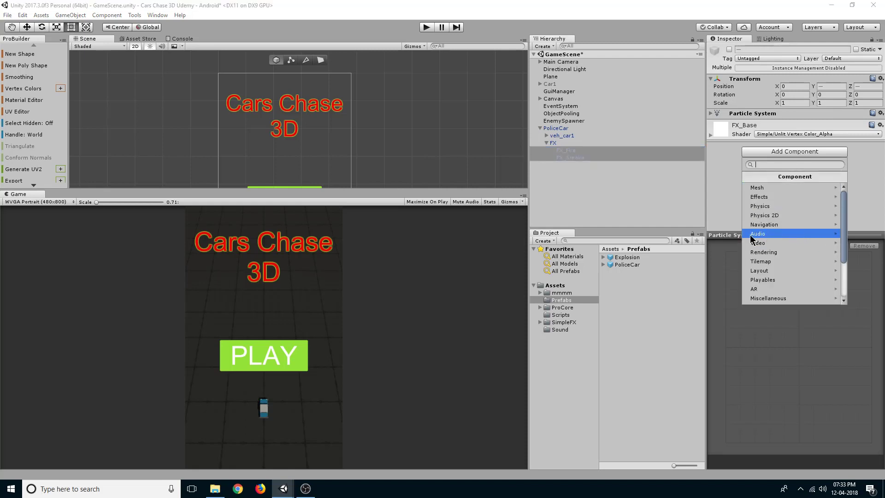
click(758, 234)
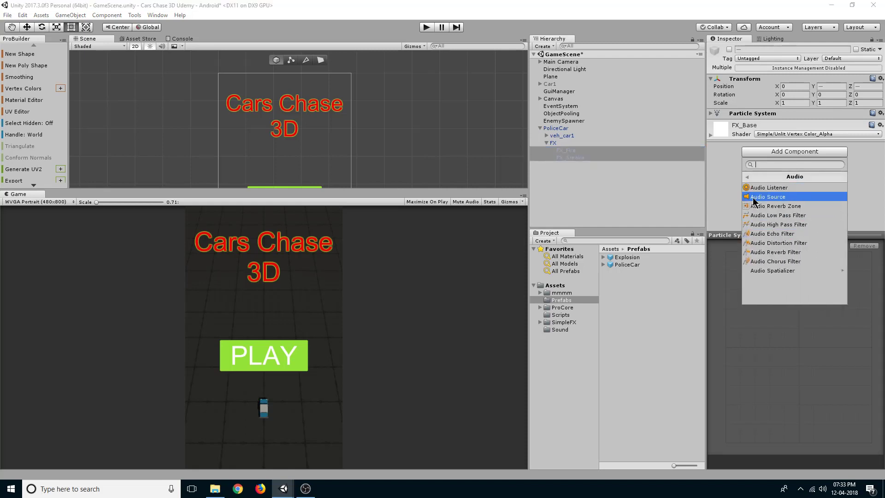
click(768, 196)
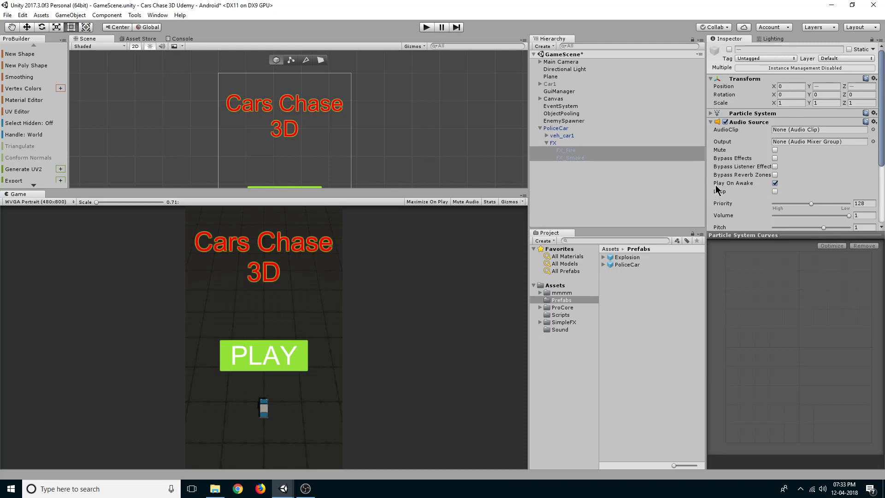
mouse_move(733, 183)
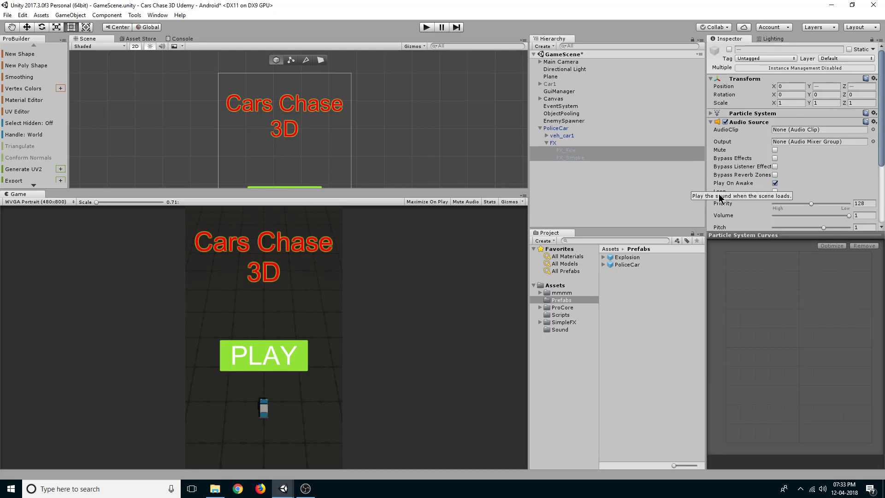
click(774, 191)
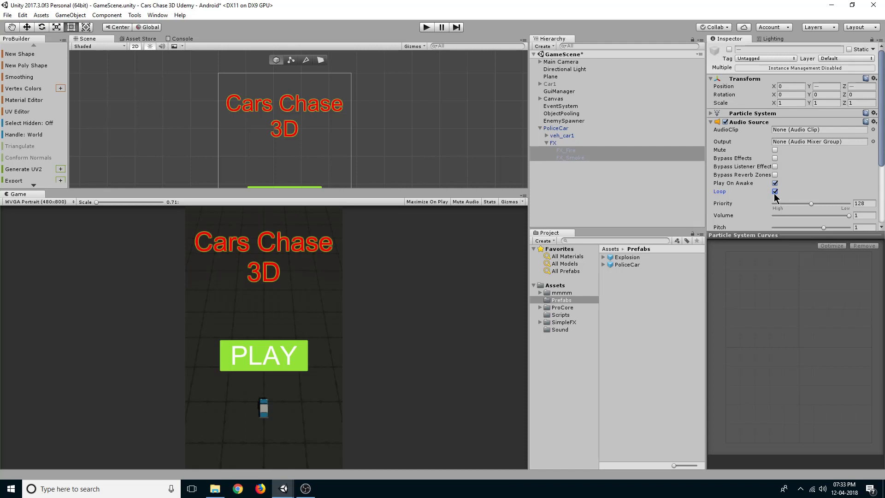
click(559, 329)
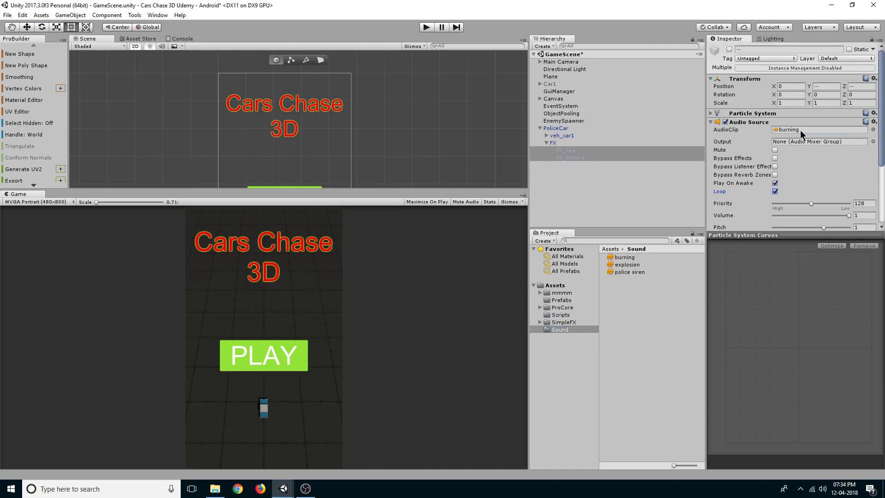
Give PoliceCar a looping Audio Source, apply it to the prefab, and delete the car from the scene.
click(546, 143)
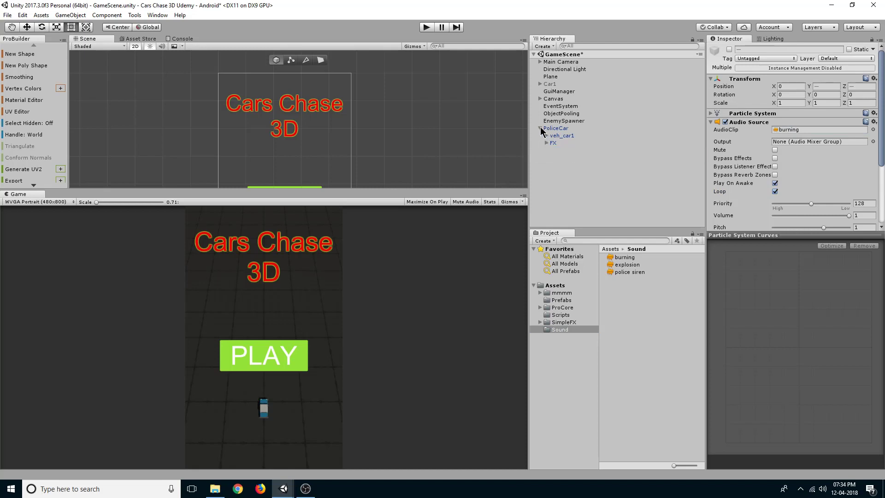
click(555, 128)
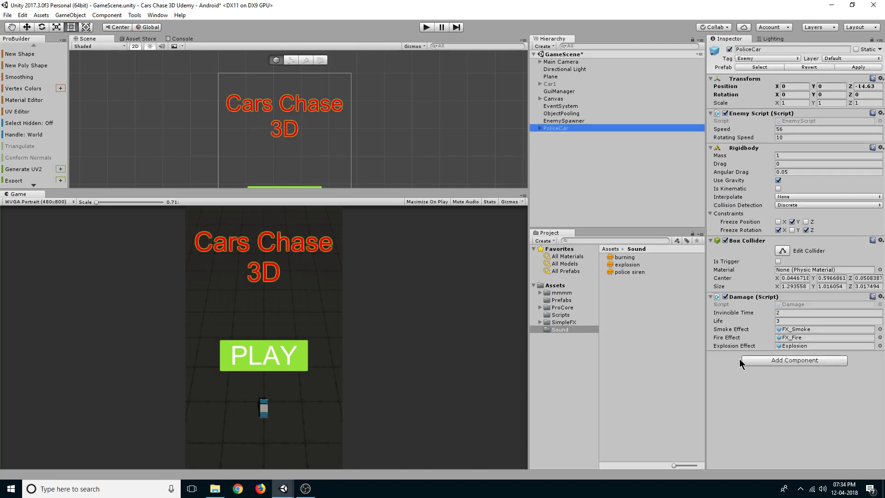
click(793, 360)
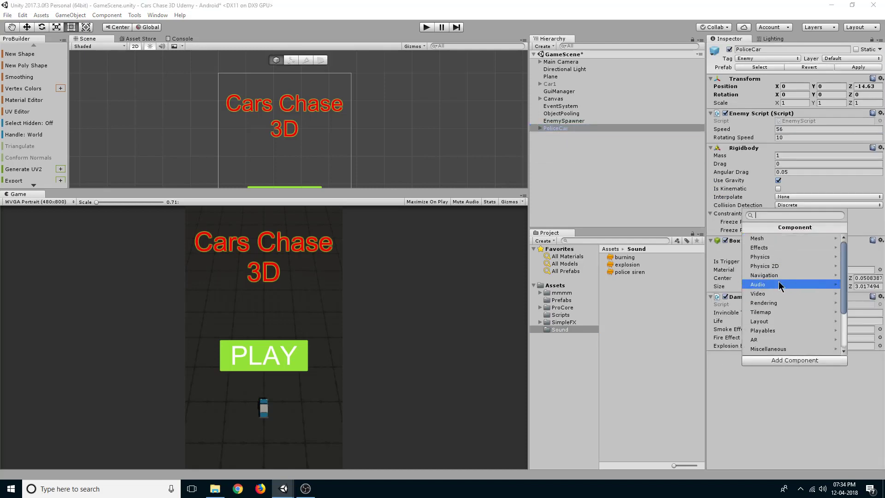
click(757, 284)
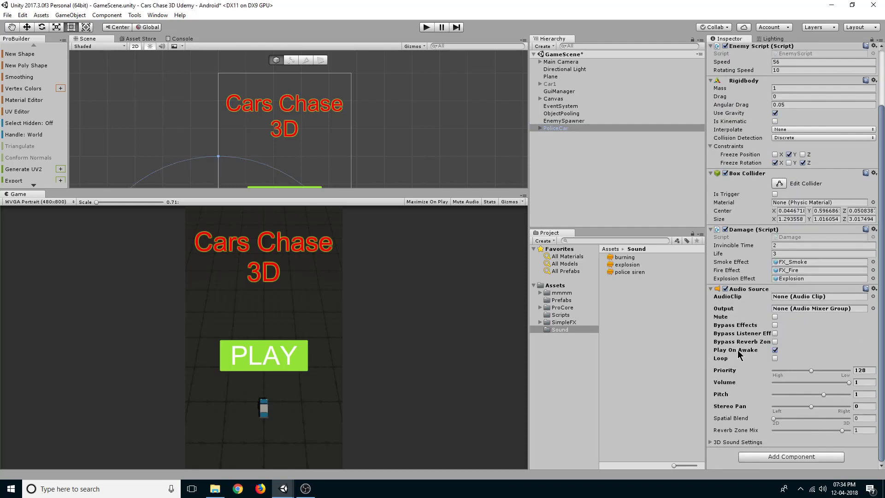
click(774, 358)
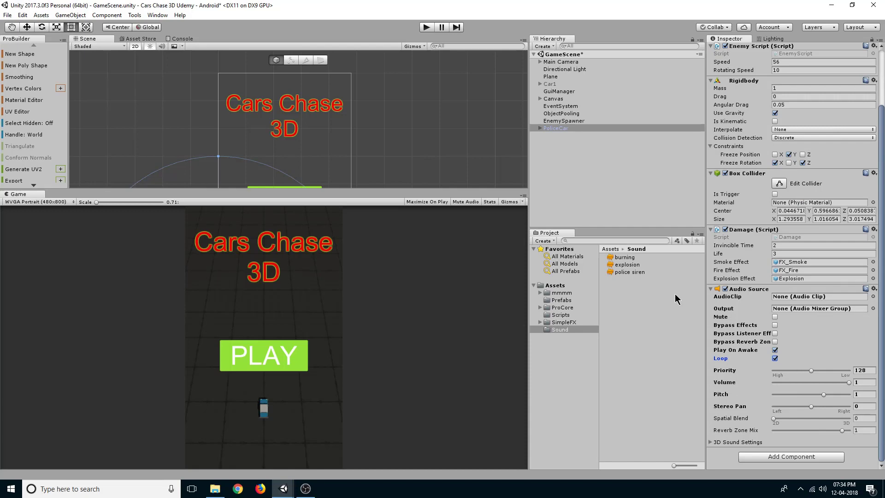
click(818, 296)
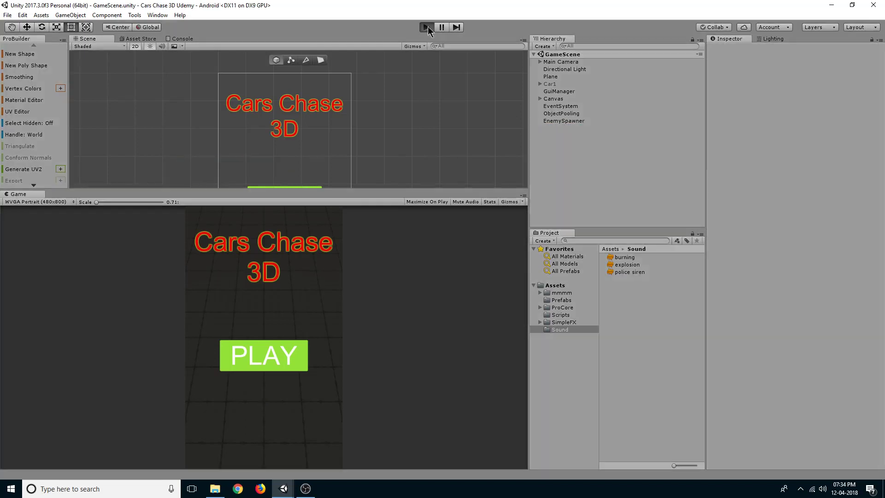
click(263, 355)
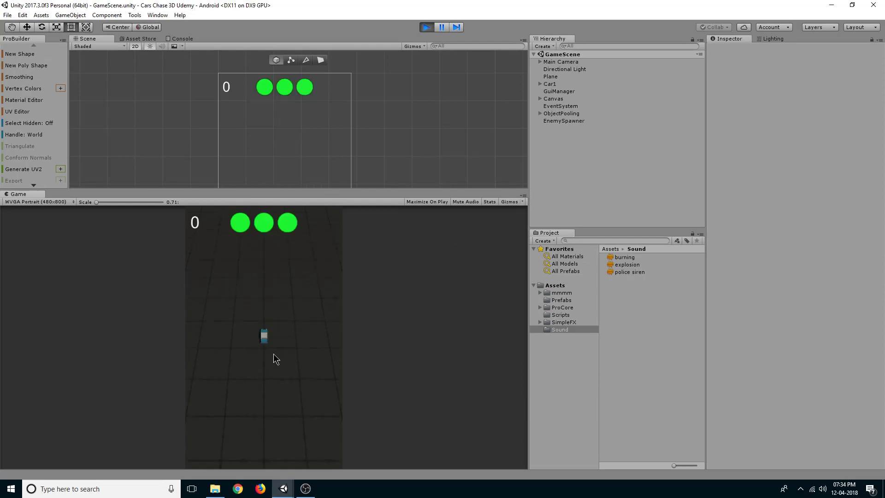
click(441, 27)
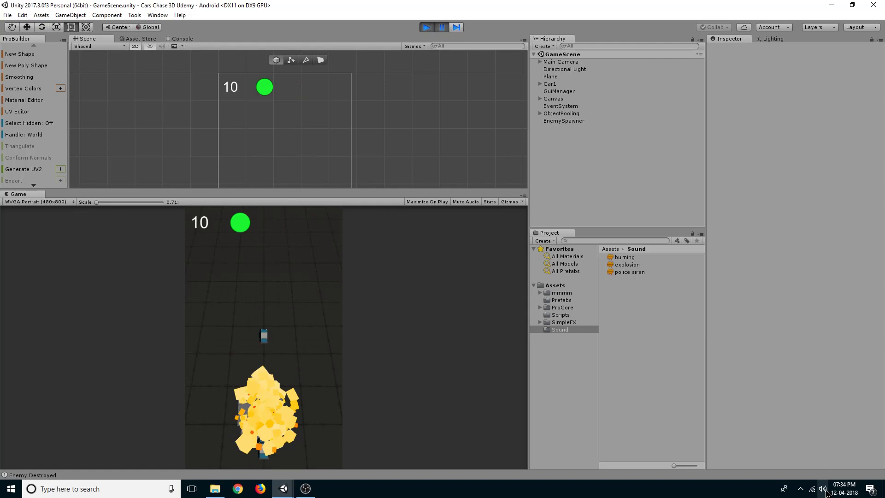
click(822, 488)
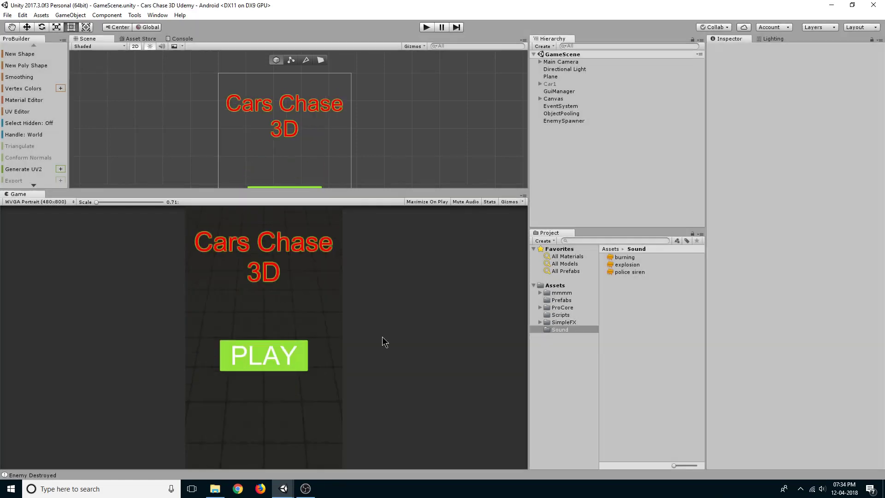
mouse_move(424, 304)
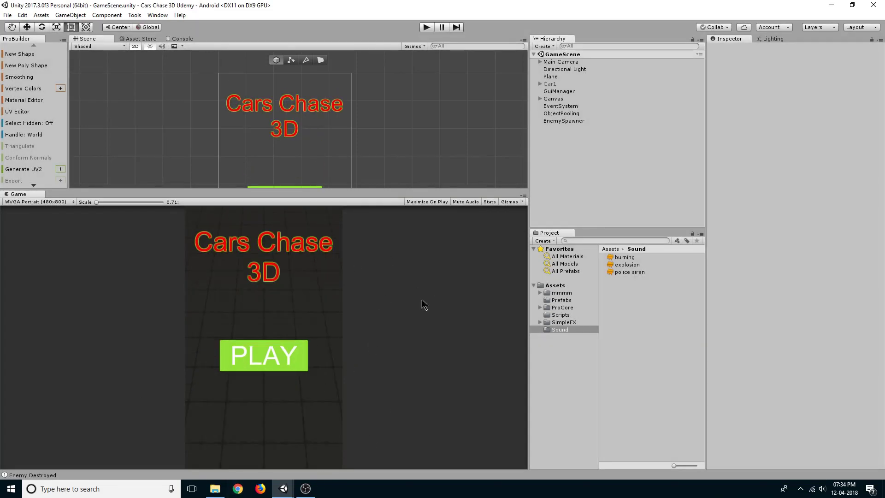
mouse_move(609, 188)
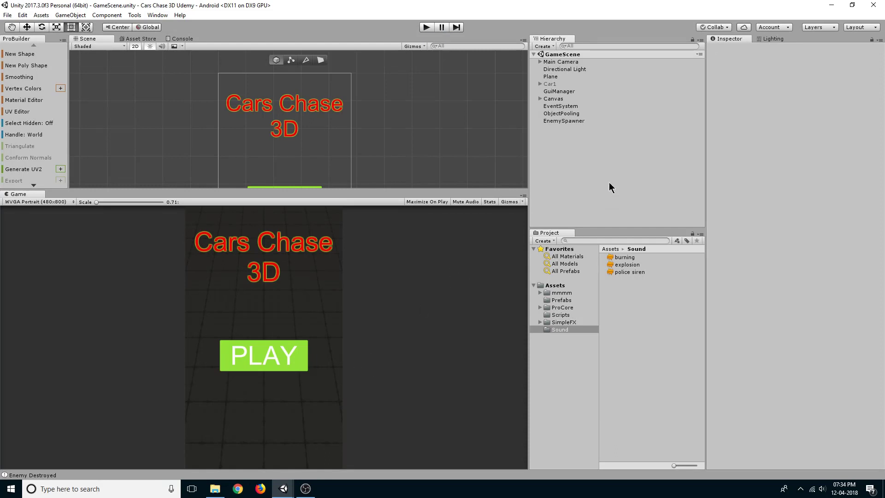
click(625, 256)
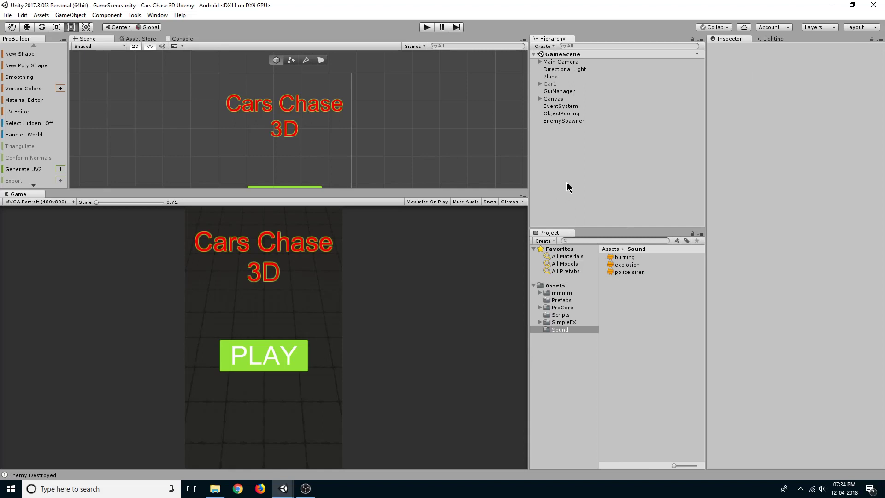
mouse_move(336, 110)
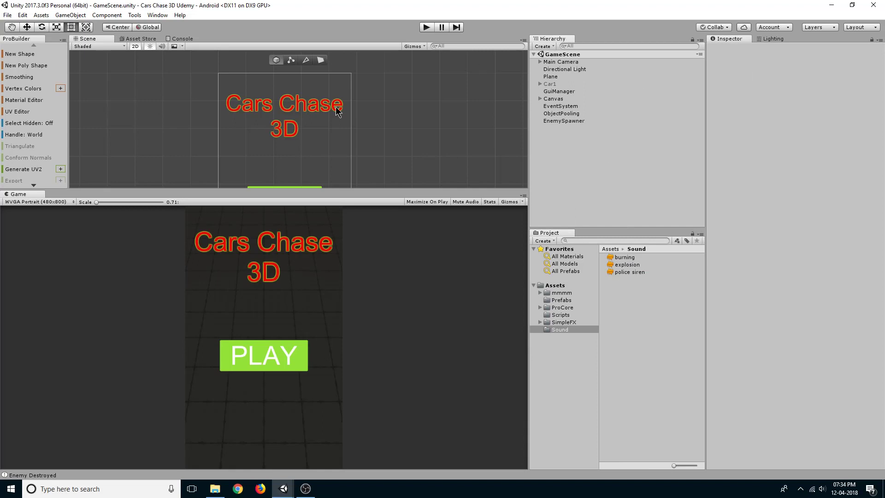
mouse_move(590, 166)
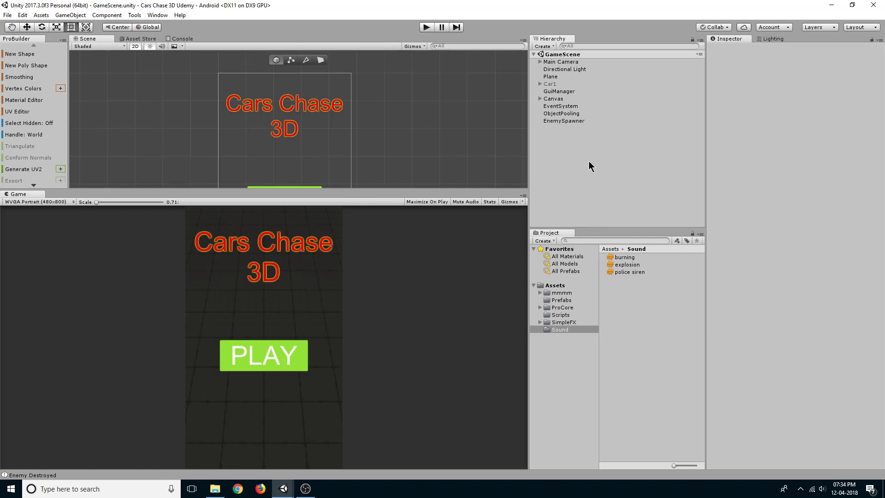